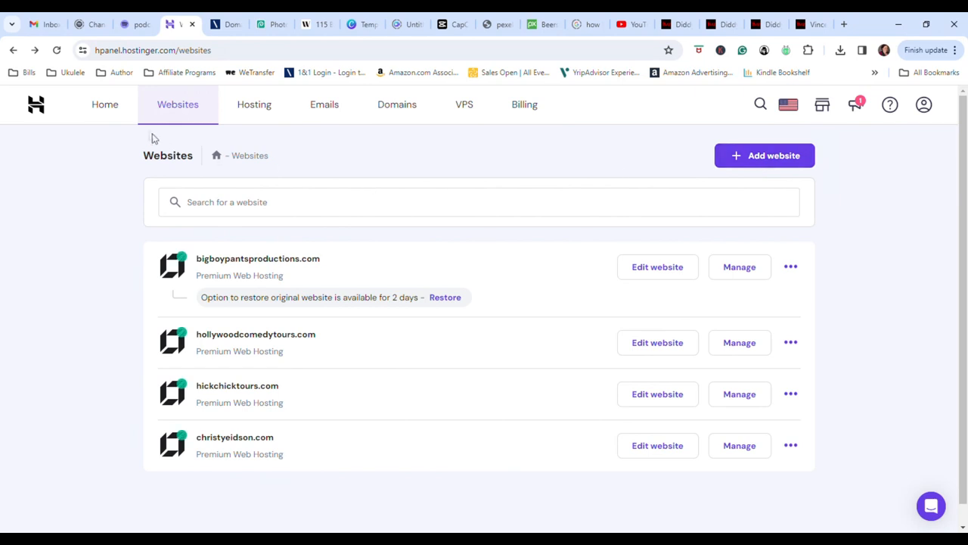
# Add a new website on the Premium Web Hosting plan for bigboypantsproductions.com.
pyautogui.click(764, 154)
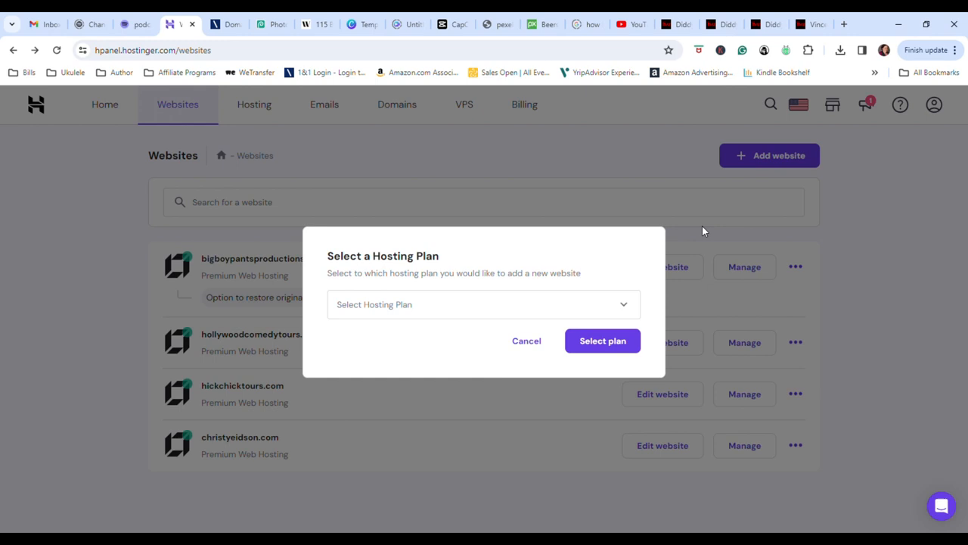
pyautogui.click(483, 304)
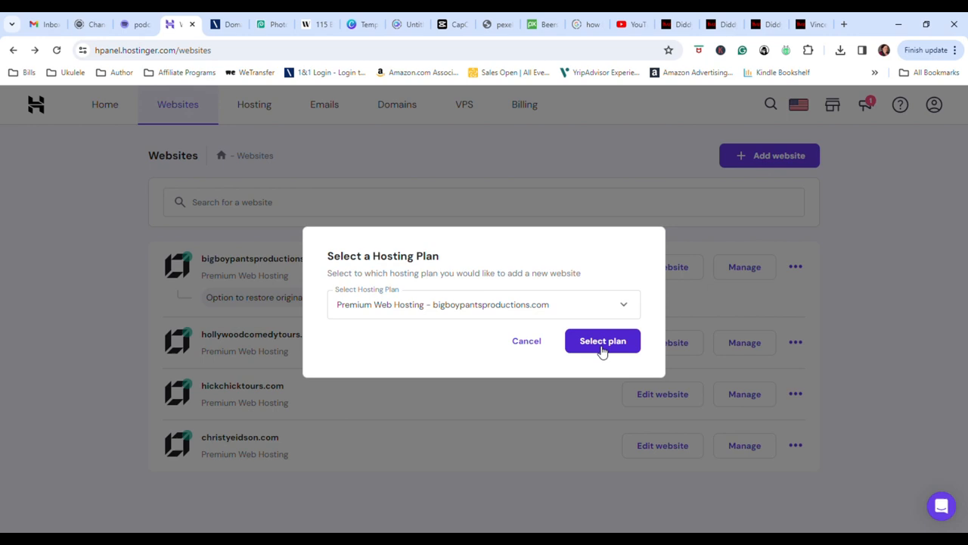
pyautogui.click(602, 340)
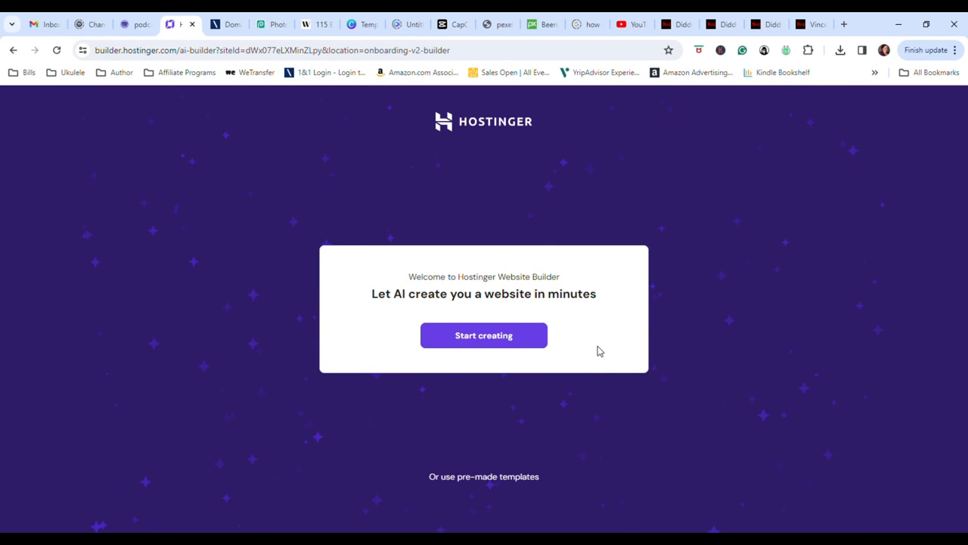
pyautogui.moveTo(484, 477)
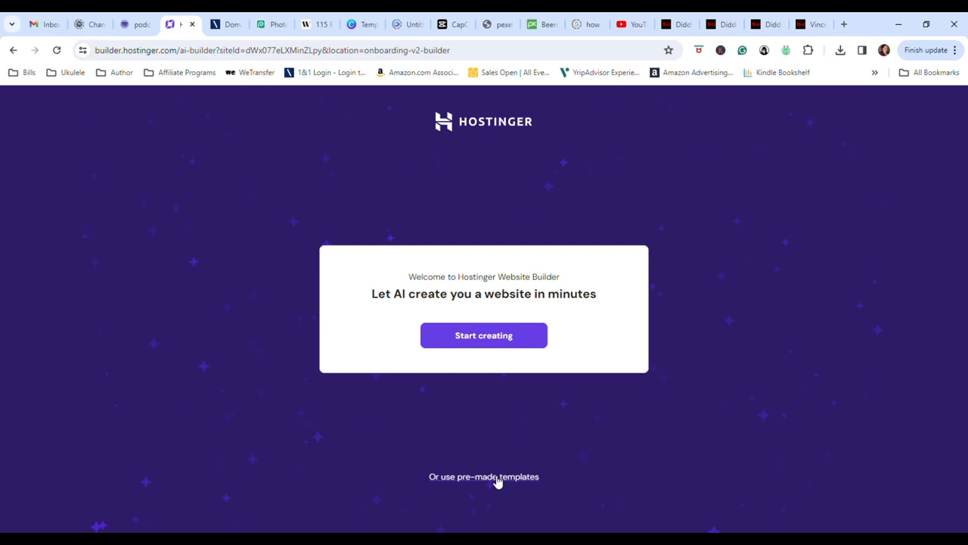
# Browse the pre-made templates and preview the Bronx Club template.
pyautogui.click(484, 477)
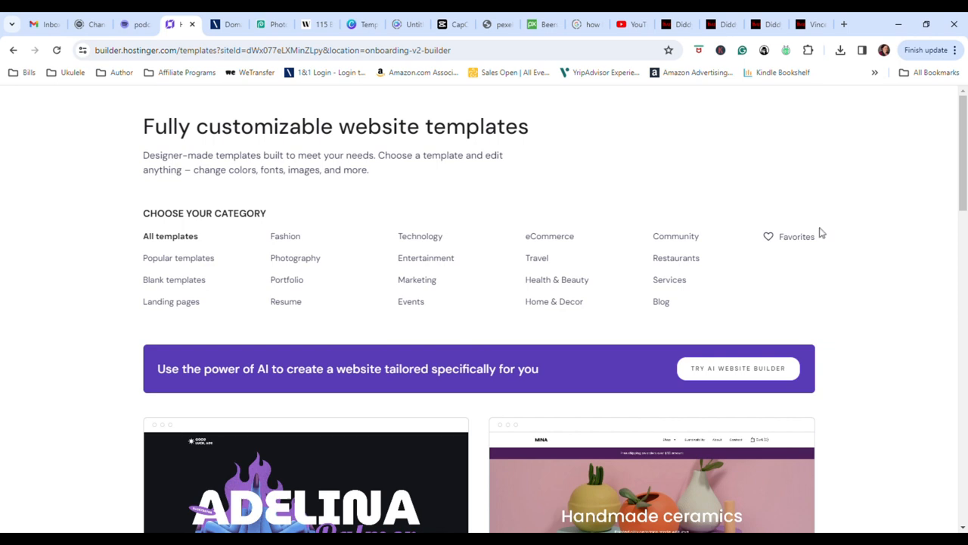
pyautogui.click(796, 237)
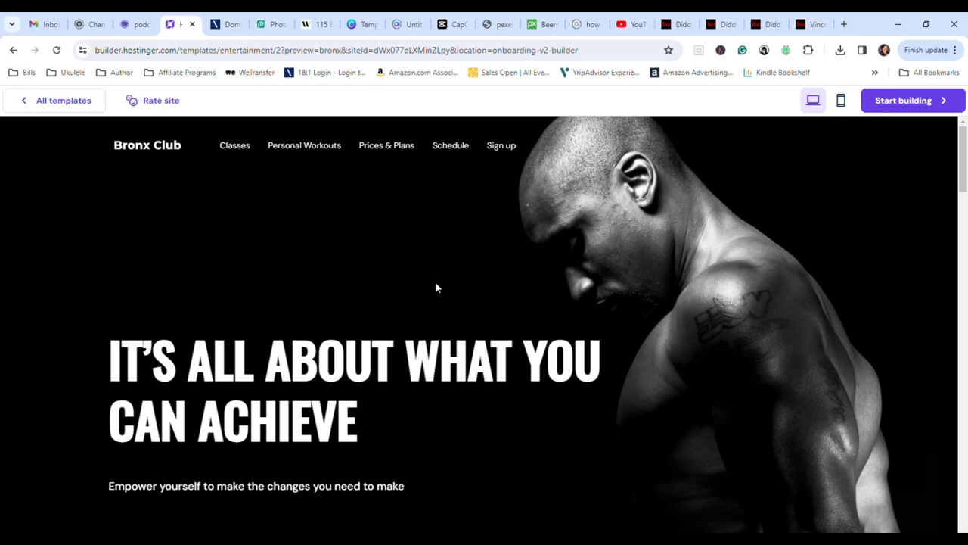
pyautogui.moveTo(900, 106)
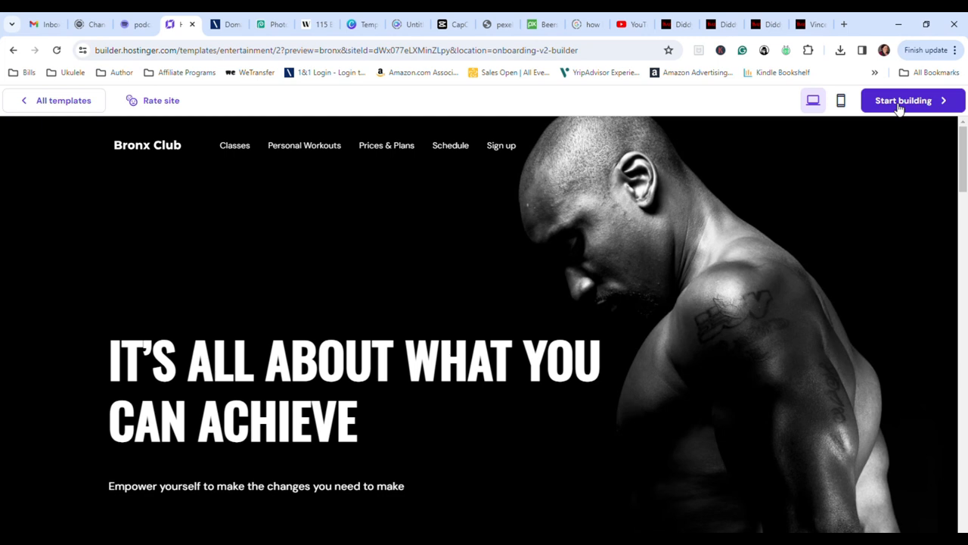
# Start building with the Bronx Club template and load it in the editor.
pyautogui.click(902, 100)
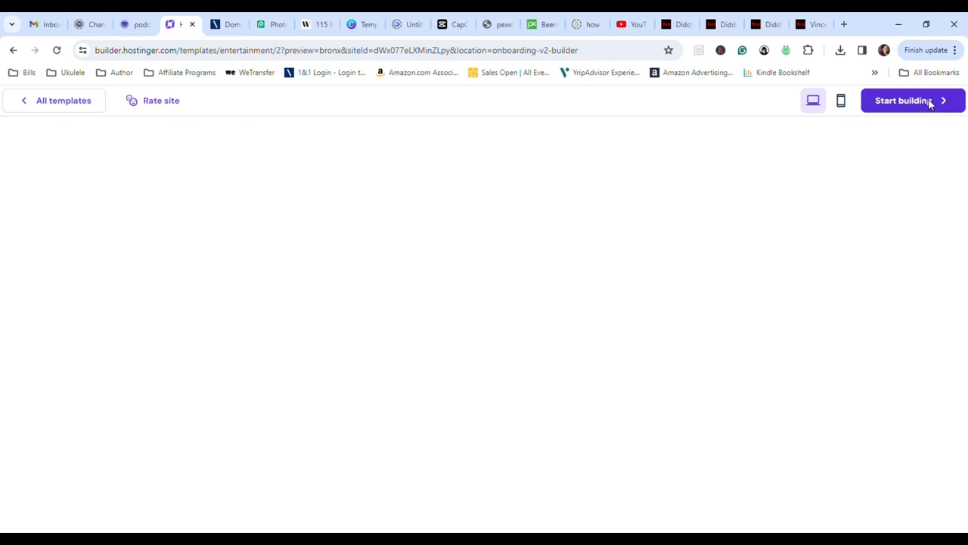
pyautogui.click(908, 100)
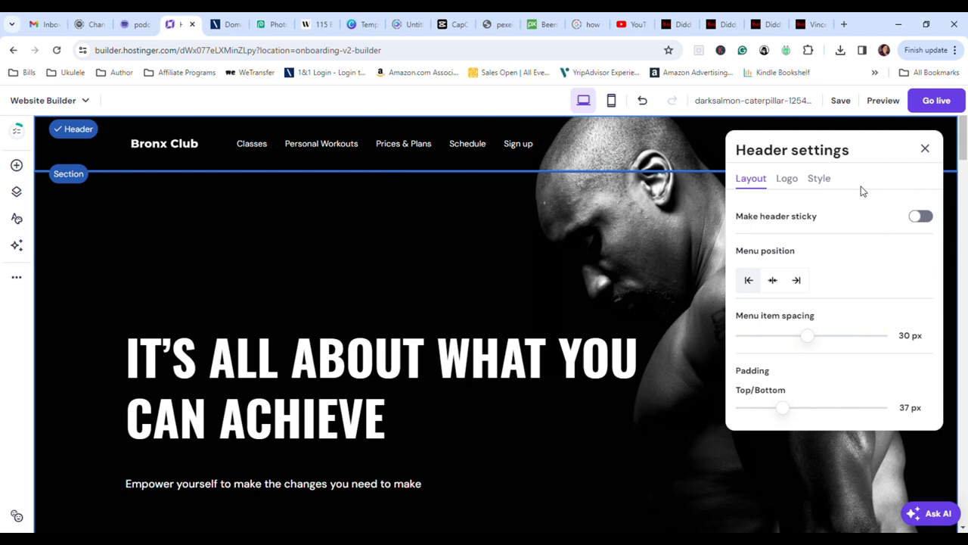
# Set the hero background to the uploaded GirlonGirlComedy.net photo from the media library.
pyautogui.click(819, 178)
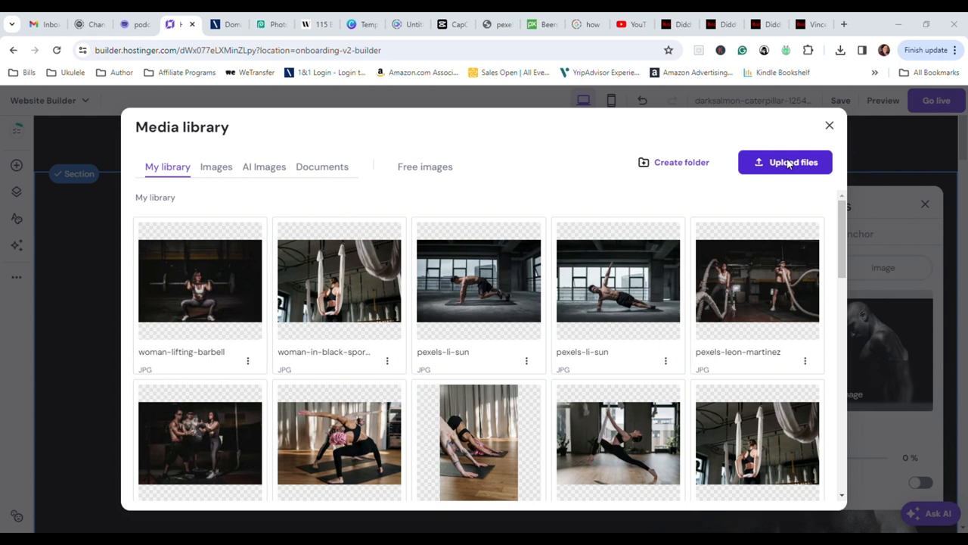
pyautogui.click(784, 161)
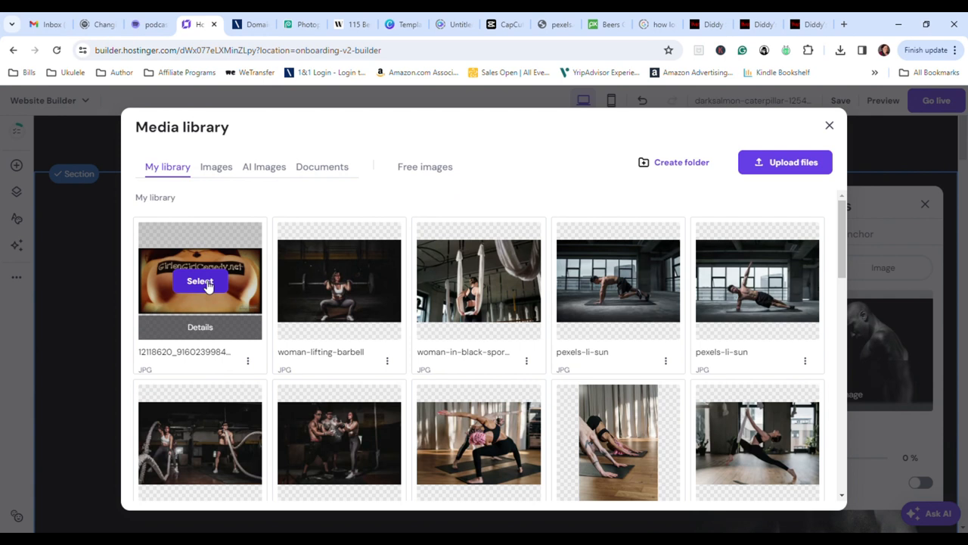
pyautogui.click(200, 282)
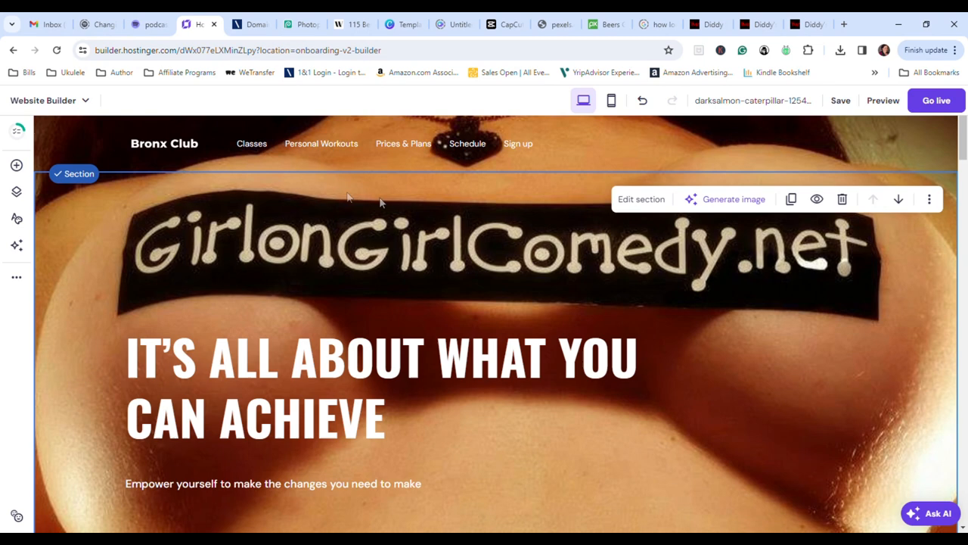
# Change the Popular Classes section color to bright pink.
pyautogui.scroll(-3)
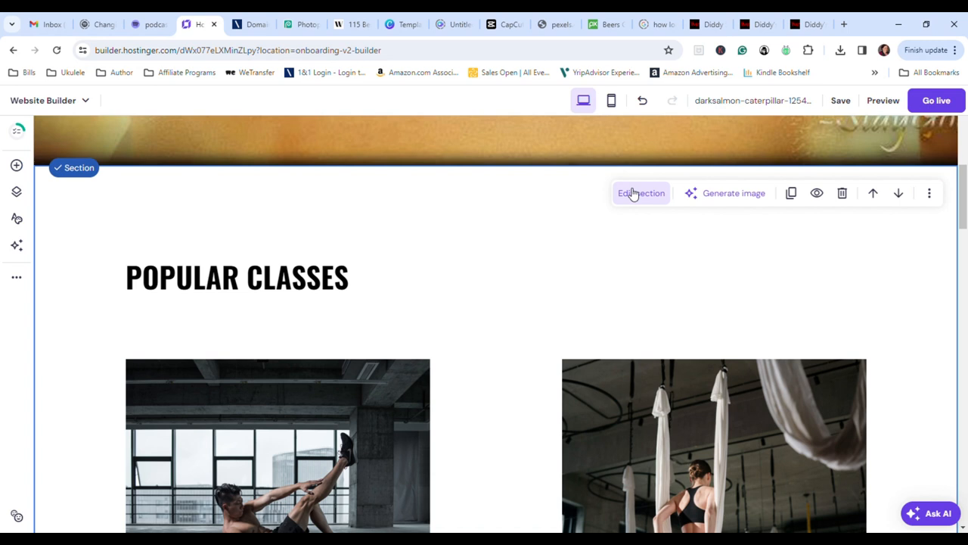
pyautogui.click(642, 194)
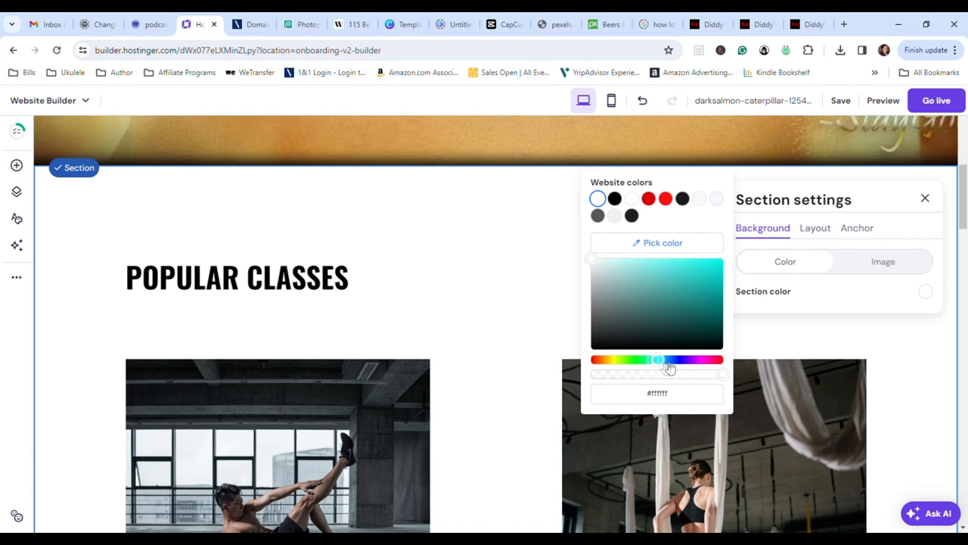
pyautogui.moveTo(657, 360); pyautogui.dragTo(702, 360)
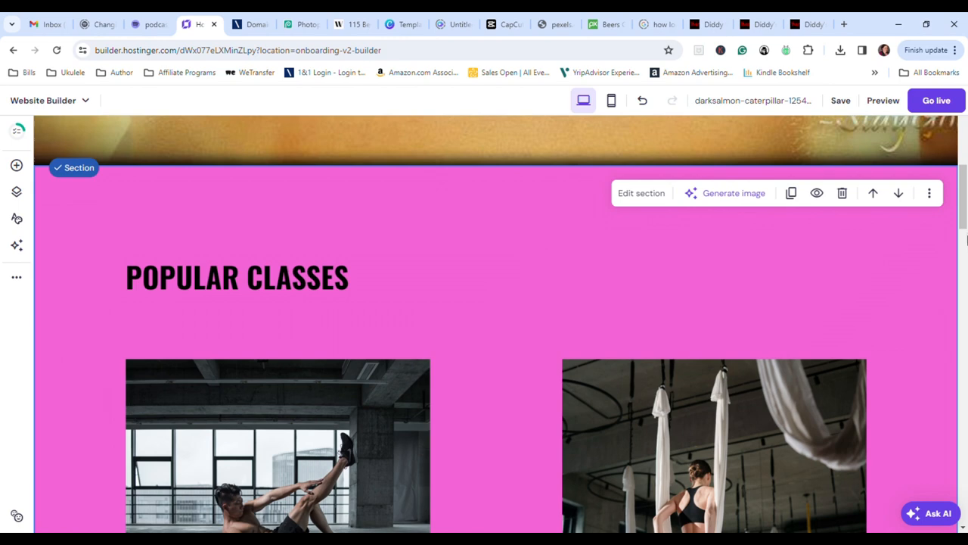
pyautogui.scroll(-3)
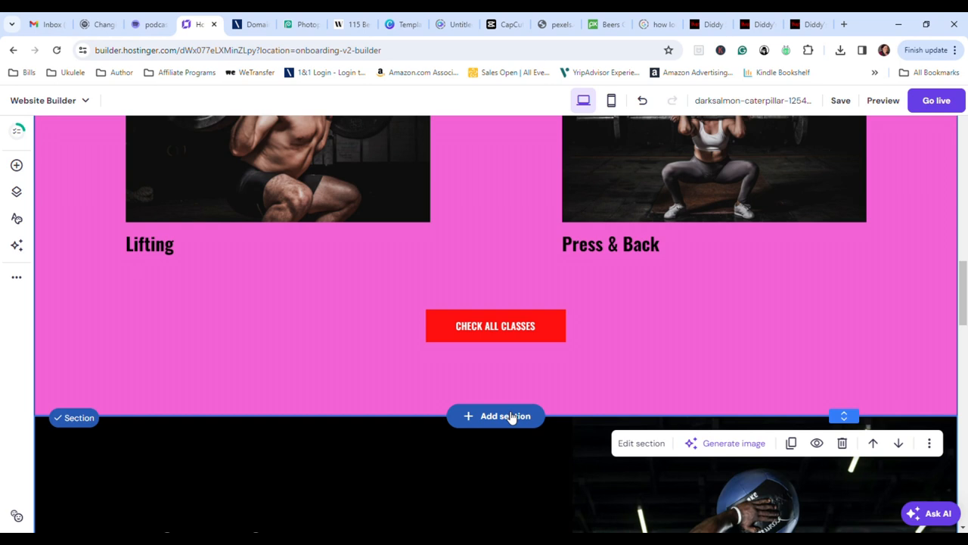
# Insert a Slideshow section below the Popular Classes section.
pyautogui.click(496, 414)
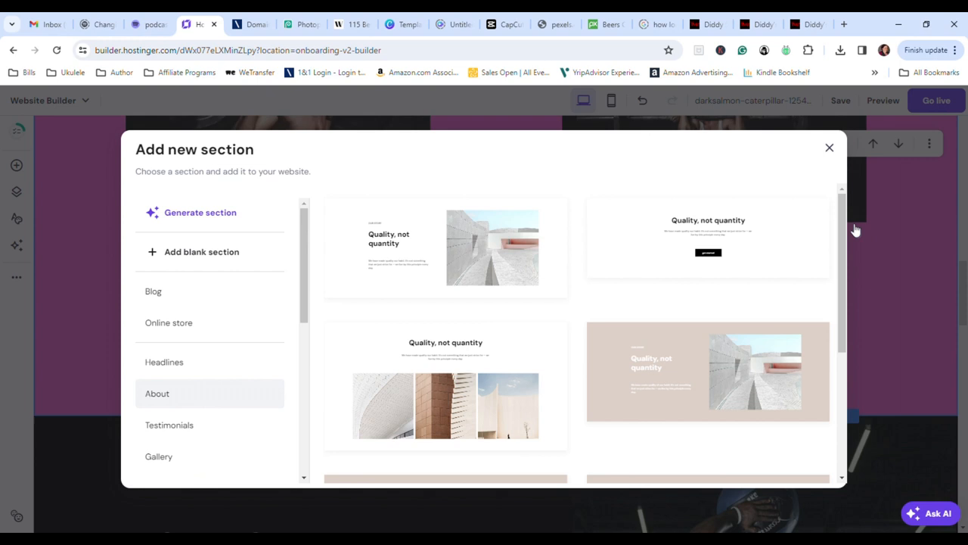
pyautogui.scroll(-3)
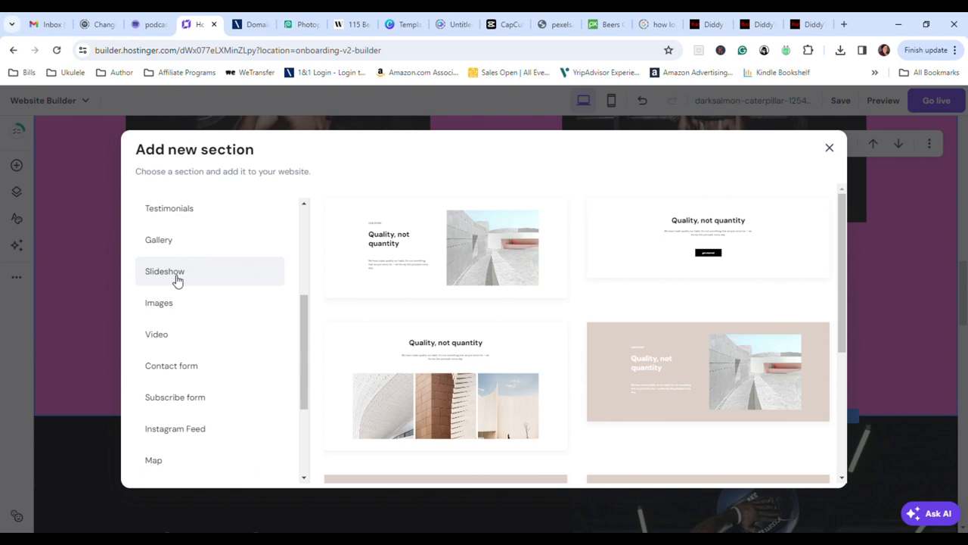
pyautogui.click(165, 271)
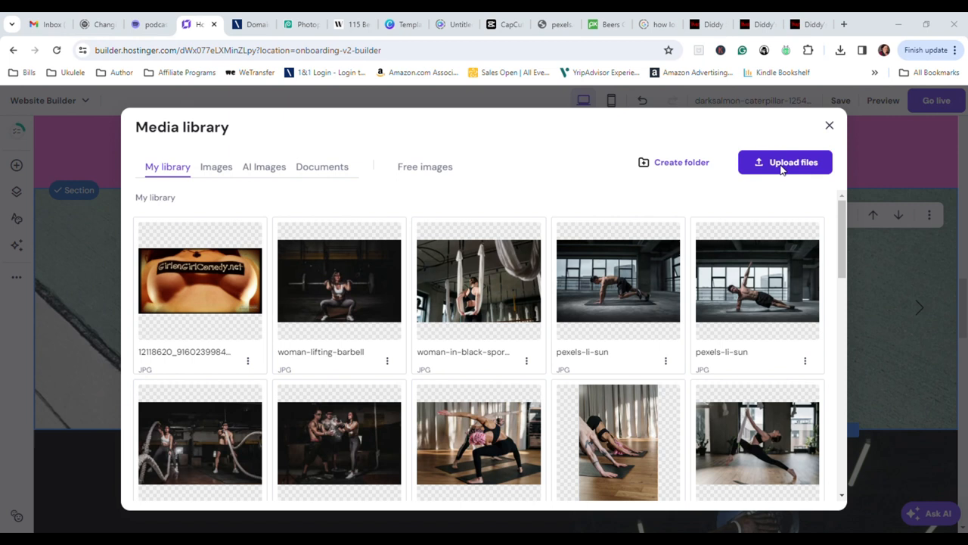
pyautogui.moveTo(590, 212)
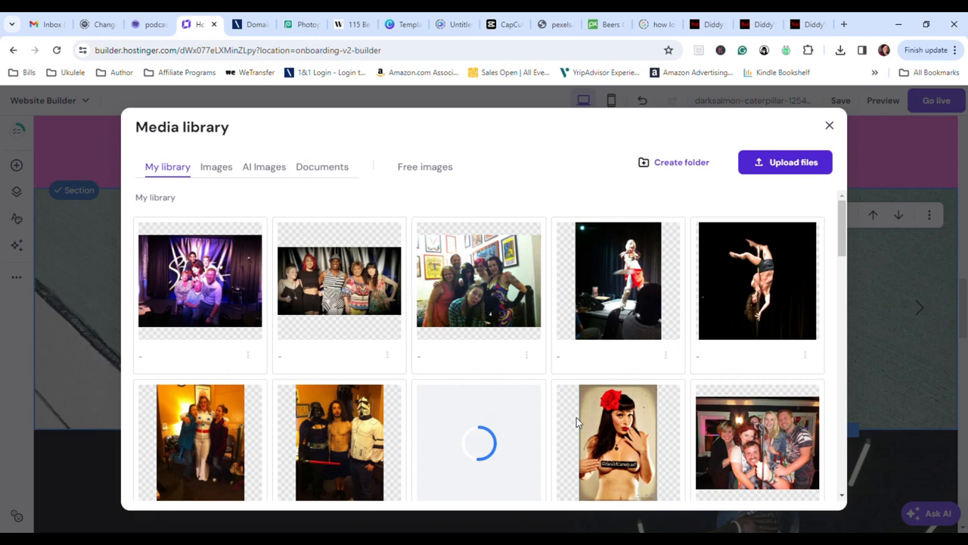
# Add nine comedy show photos, including the stage performer, to the slideshow from the media library.
pyautogui.scroll(-3)
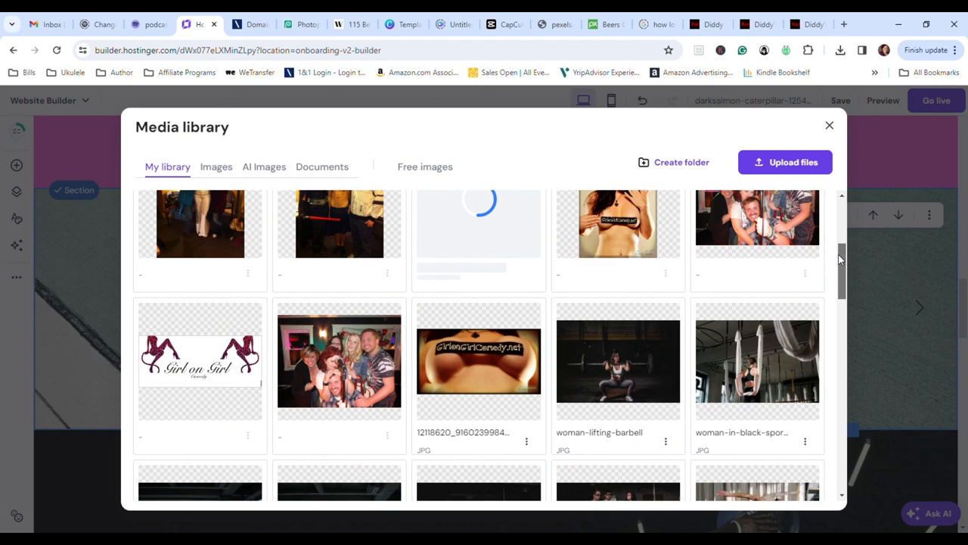
pyautogui.scroll(-3)
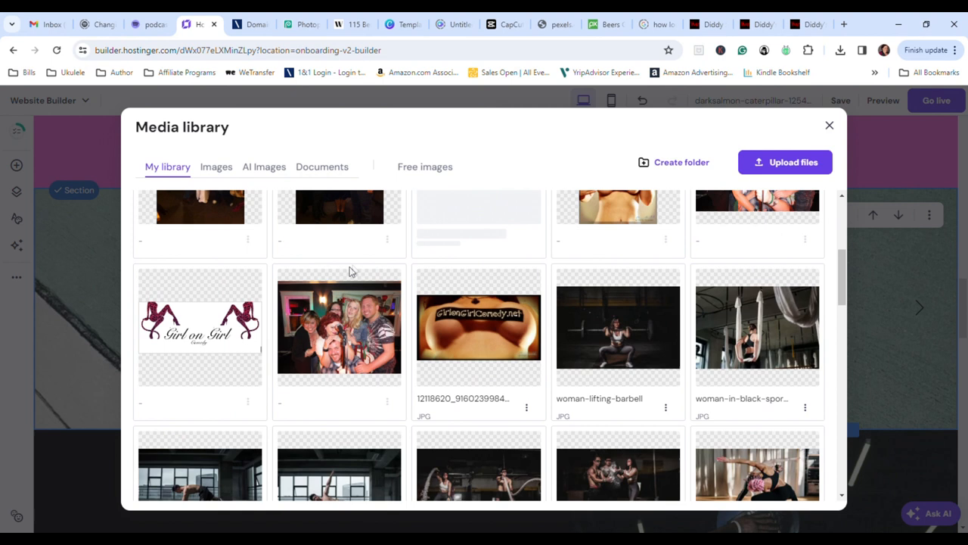
pyautogui.moveTo(478, 327)
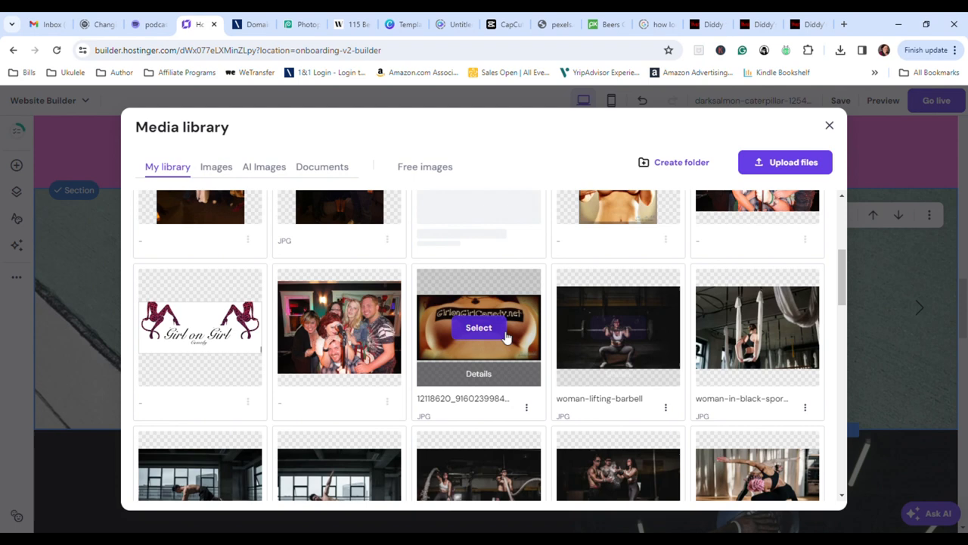
pyautogui.scroll(3)
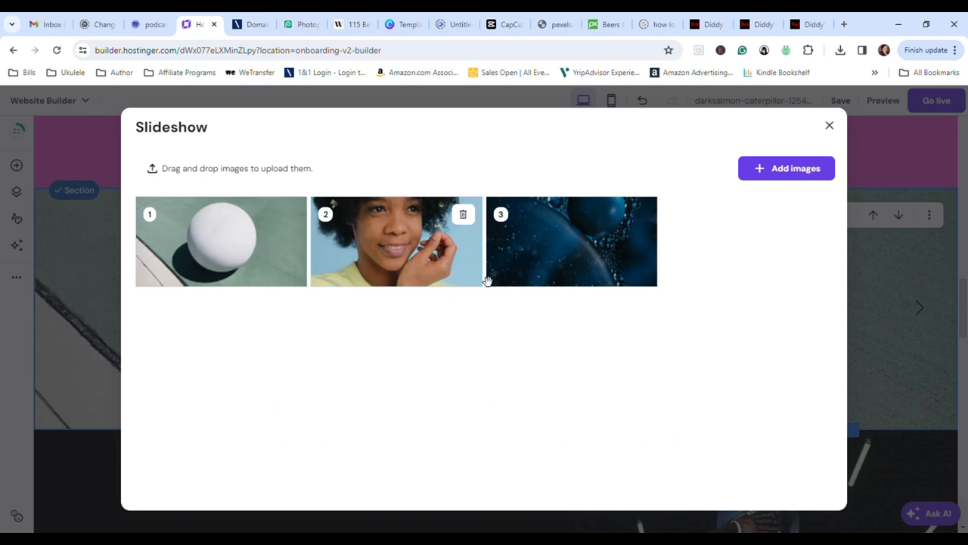
pyautogui.moveTo(219, 248)
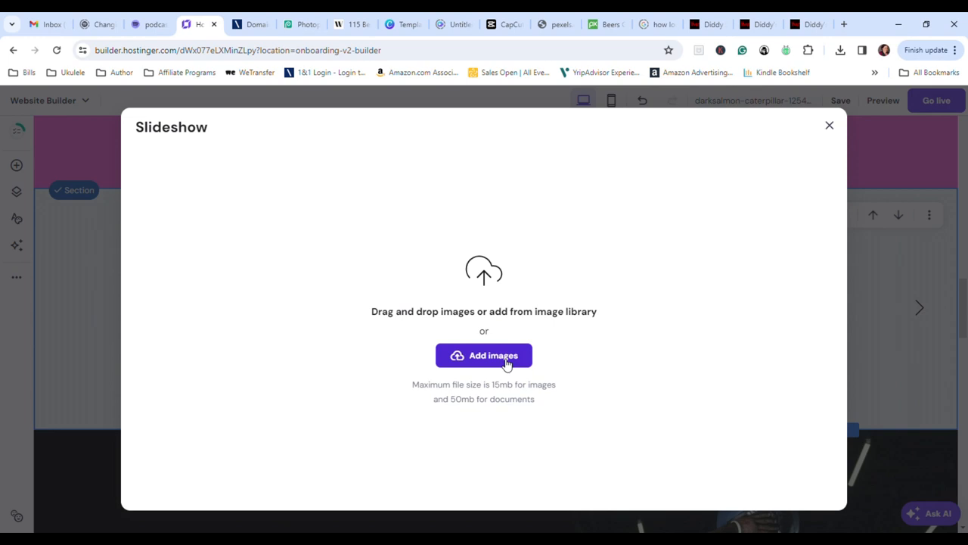
pyautogui.click(484, 355)
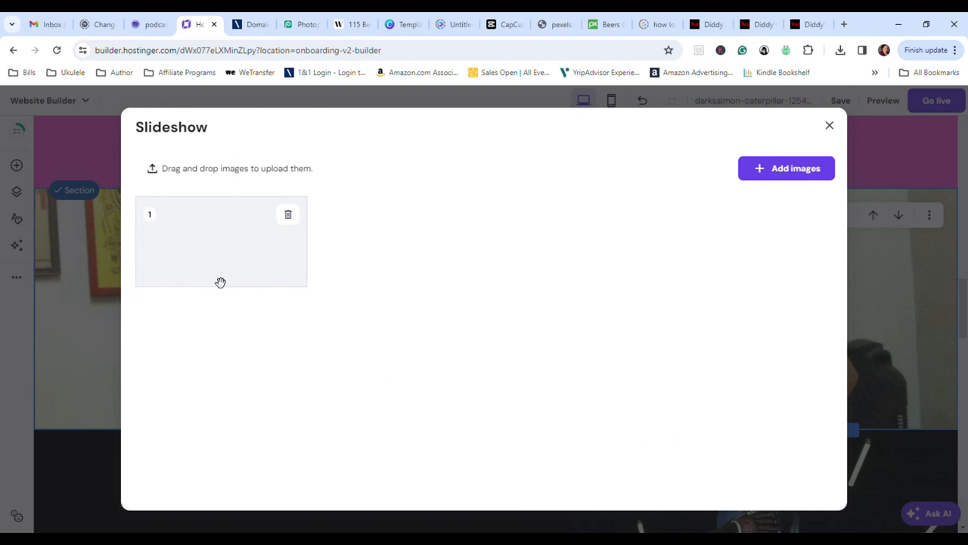
pyautogui.click(787, 168)
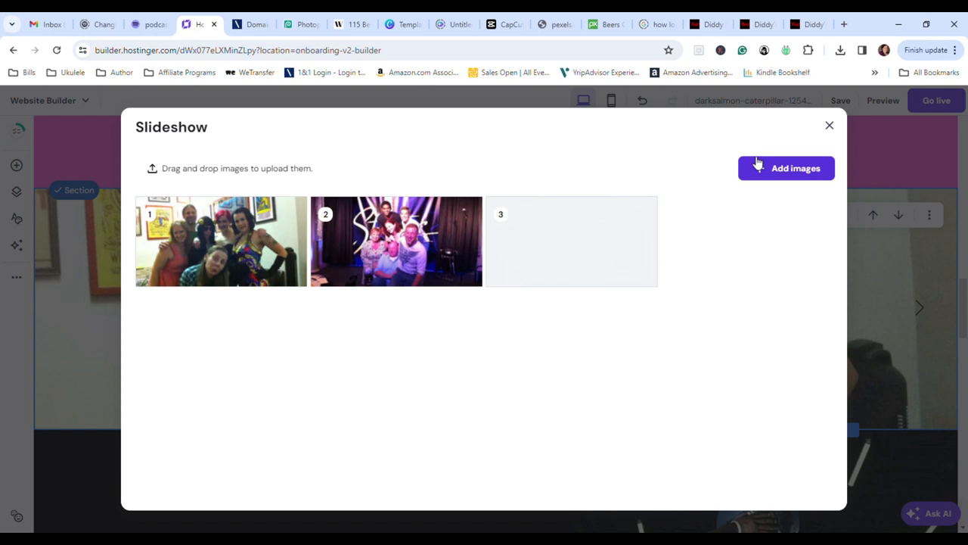
pyautogui.click(787, 168)
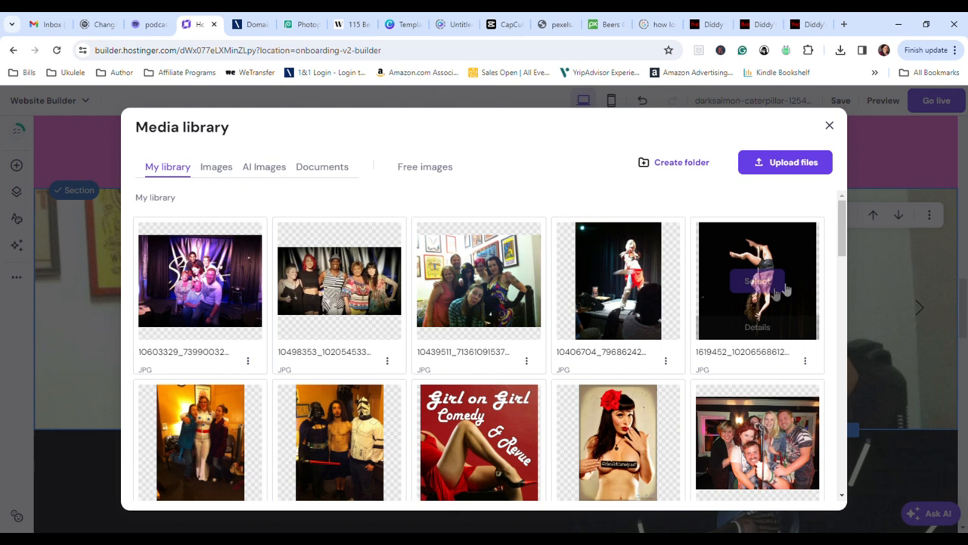
pyautogui.moveTo(618, 280)
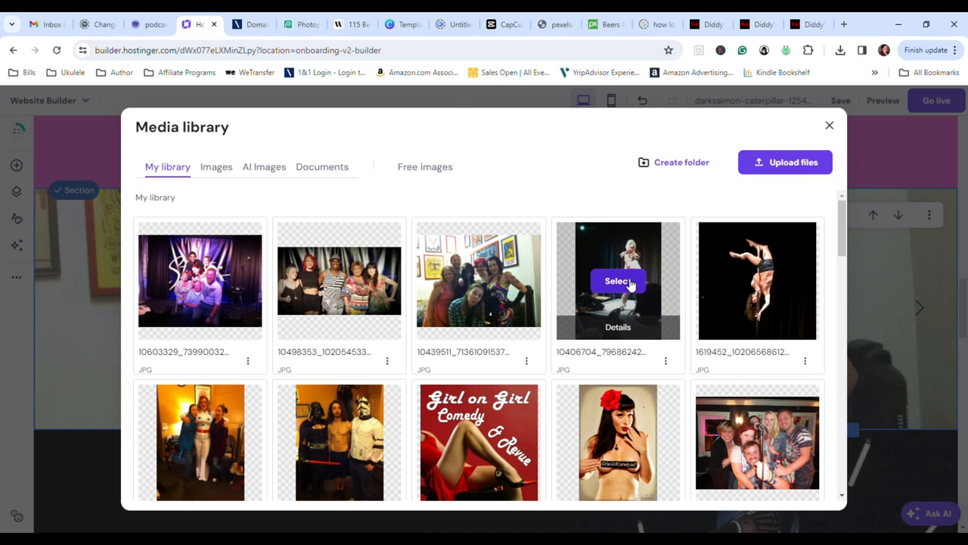
pyautogui.click(617, 280)
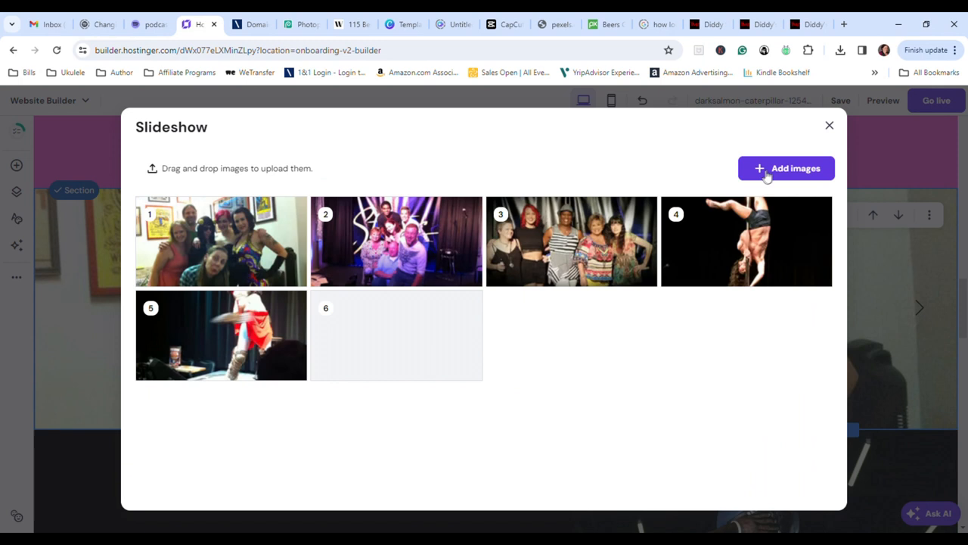
pyautogui.click(787, 168)
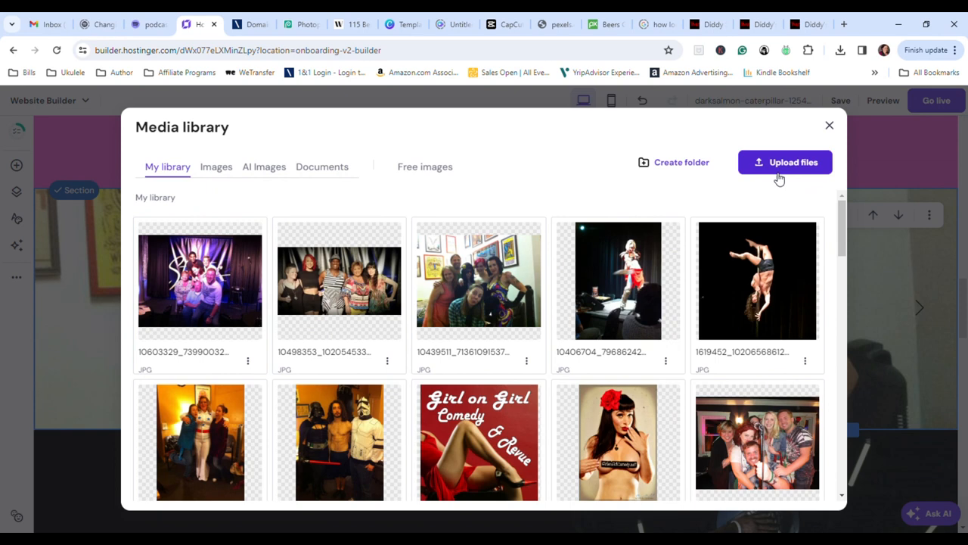
pyautogui.moveTo(832, 233)
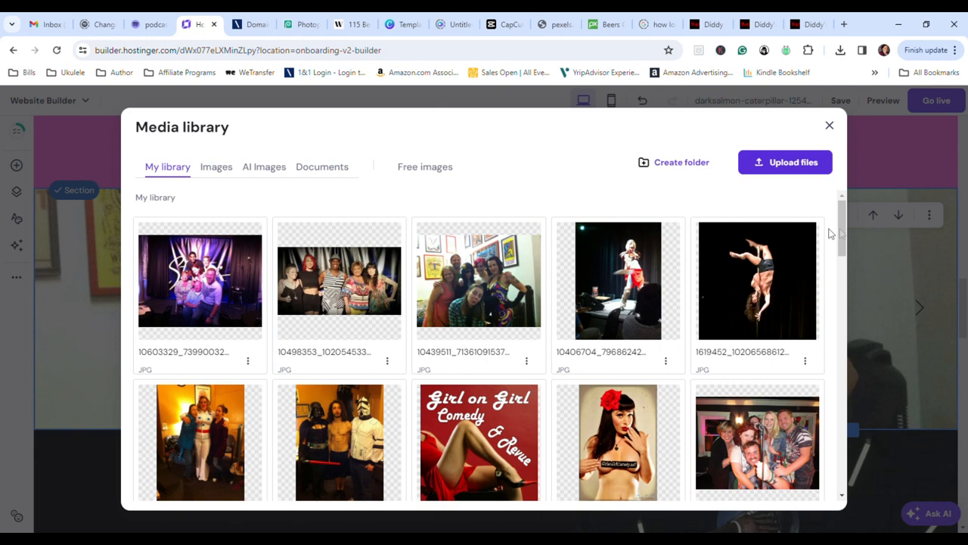
pyautogui.scroll(-3)
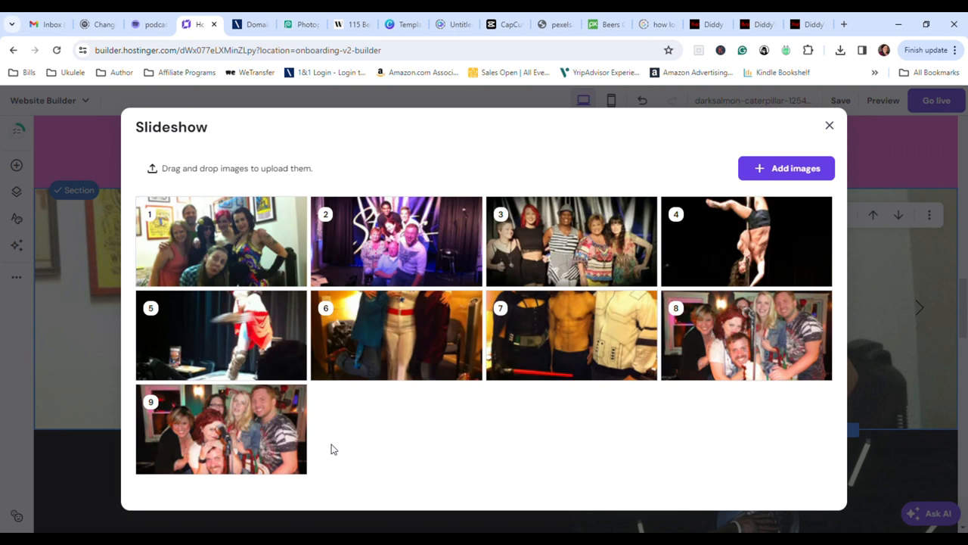
# Close the Slideshow dialog, review the slides, and return to the top of the page.
pyautogui.click(829, 124)
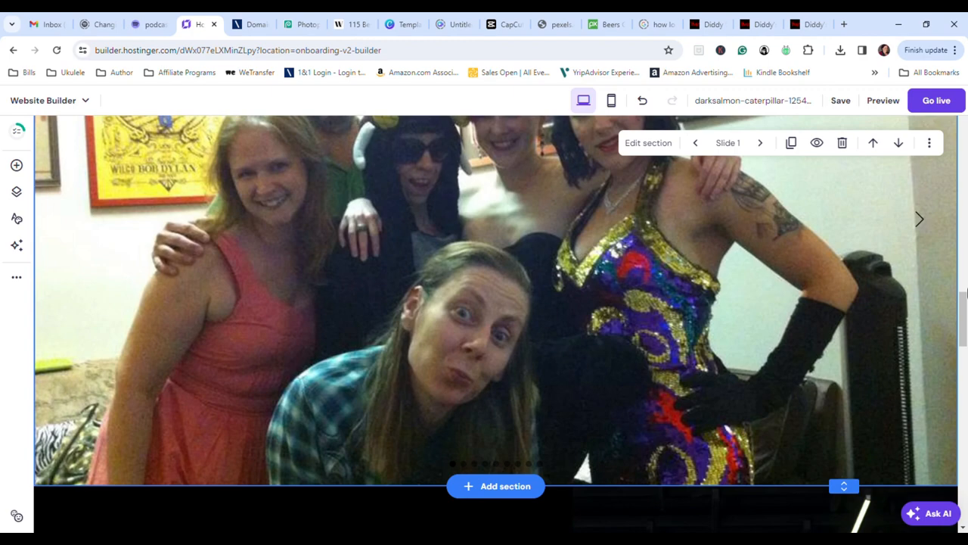
pyautogui.scroll(-3)
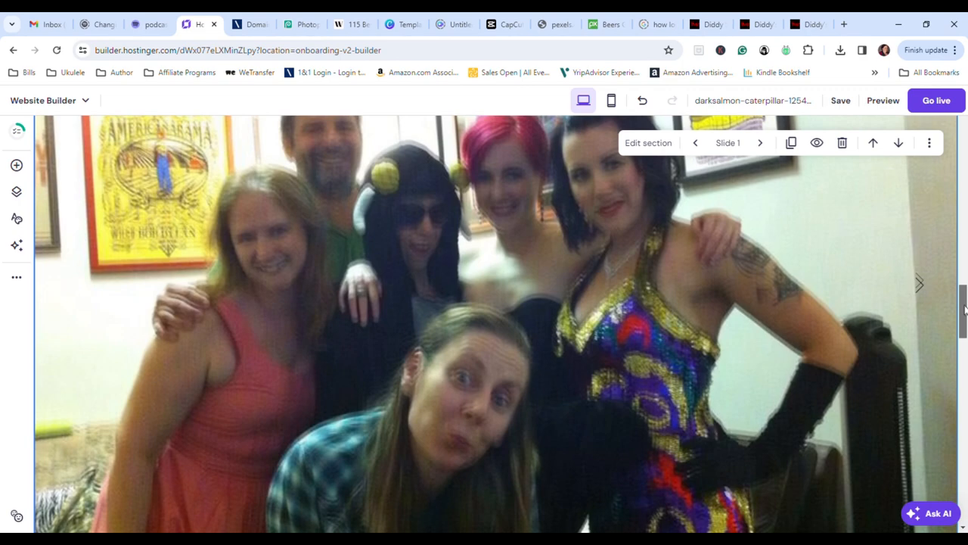
pyautogui.click(760, 143)
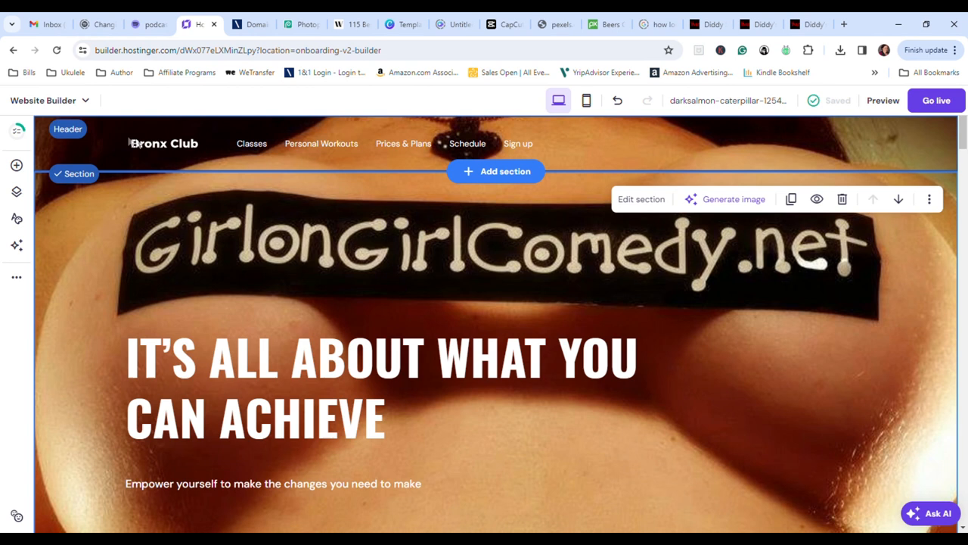
# Replace the header logo with the uploaded Girl on Girl Comedy logo.
pyautogui.click(72, 128)
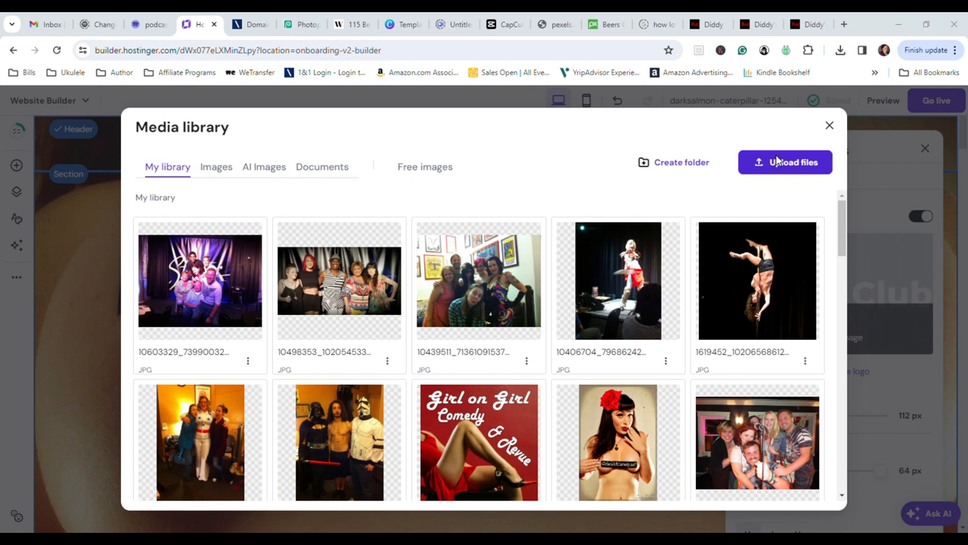
pyautogui.click(783, 162)
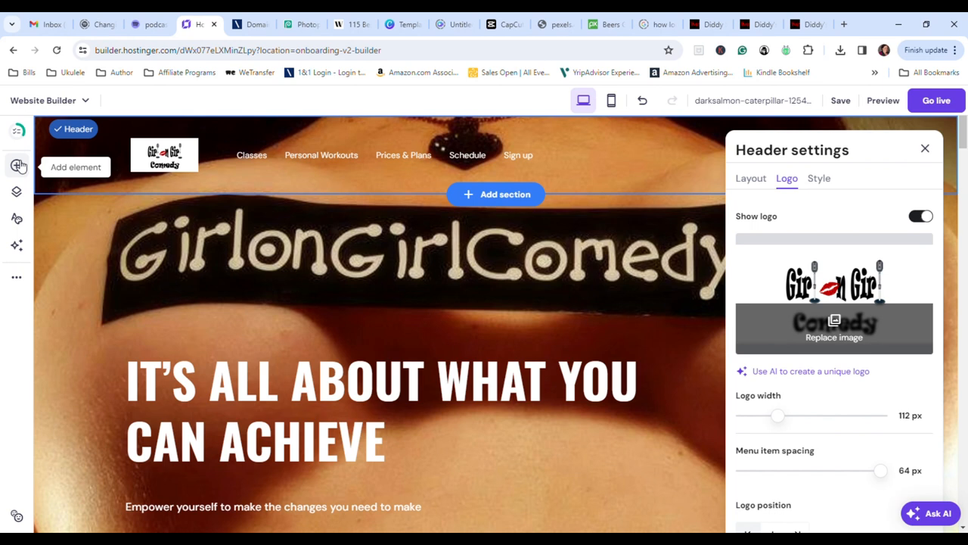
# Place a Social icons element in the hero section beneath the tagline.
pyautogui.click(16, 165)
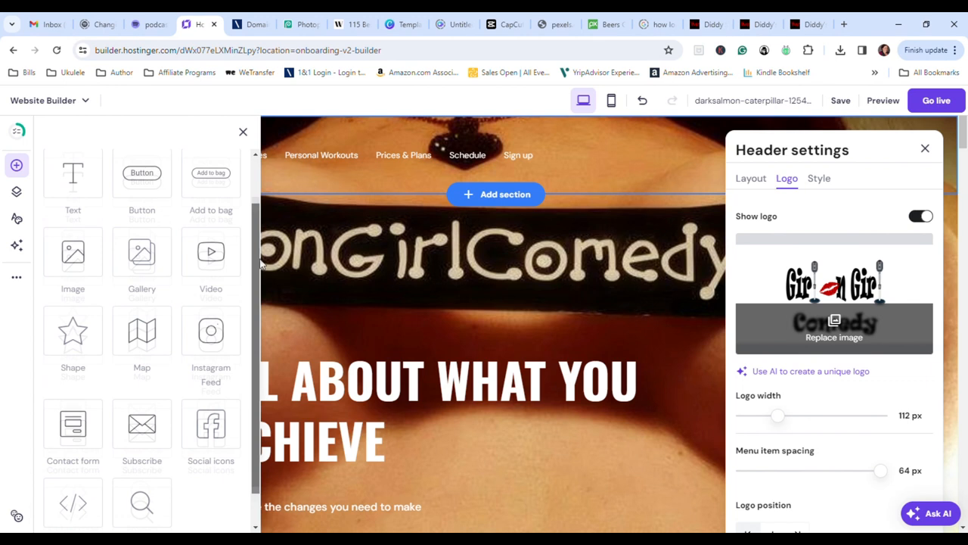
pyautogui.scroll(-3)
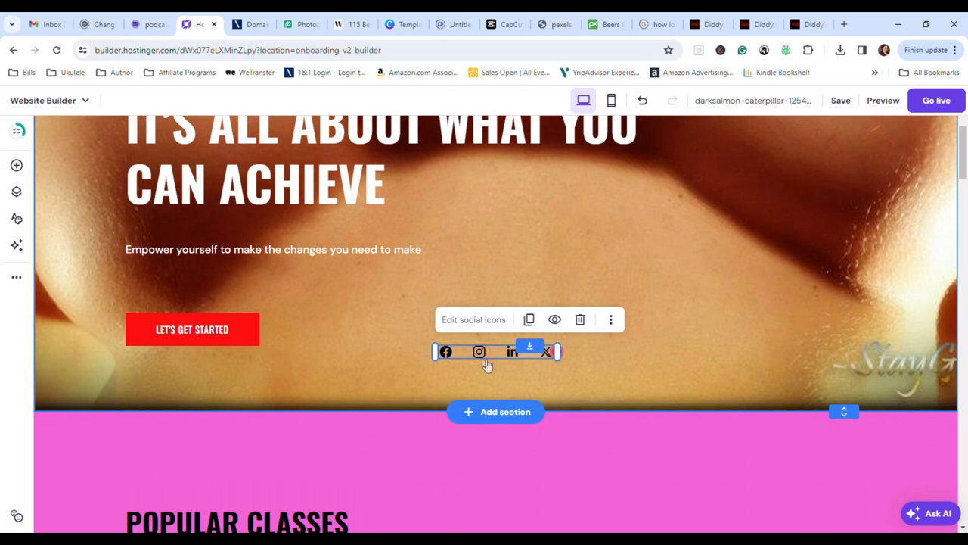
# Remove the Instagram, LinkedIn and Twitter links and point the Facebook icon to the GirlonGirl page.
pyautogui.click(472, 320)
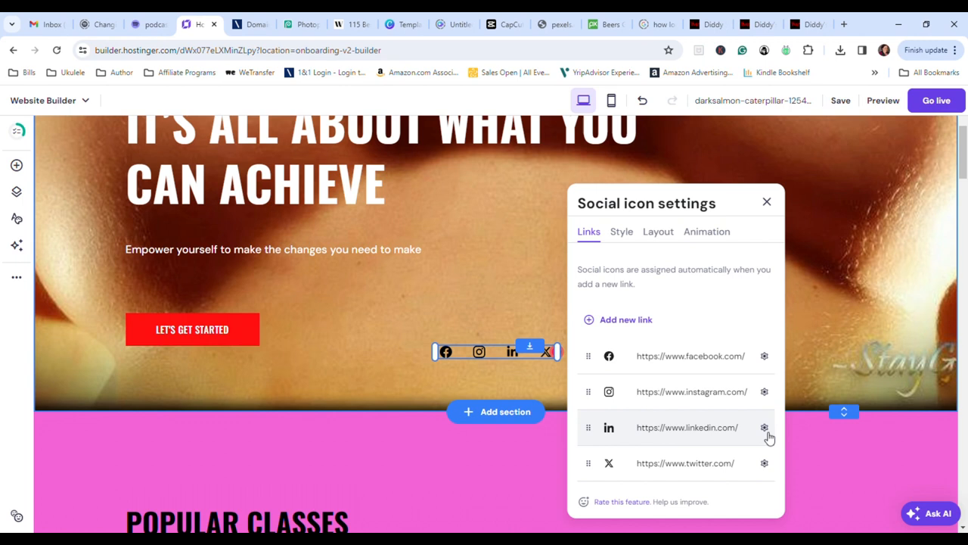
pyautogui.click(764, 427)
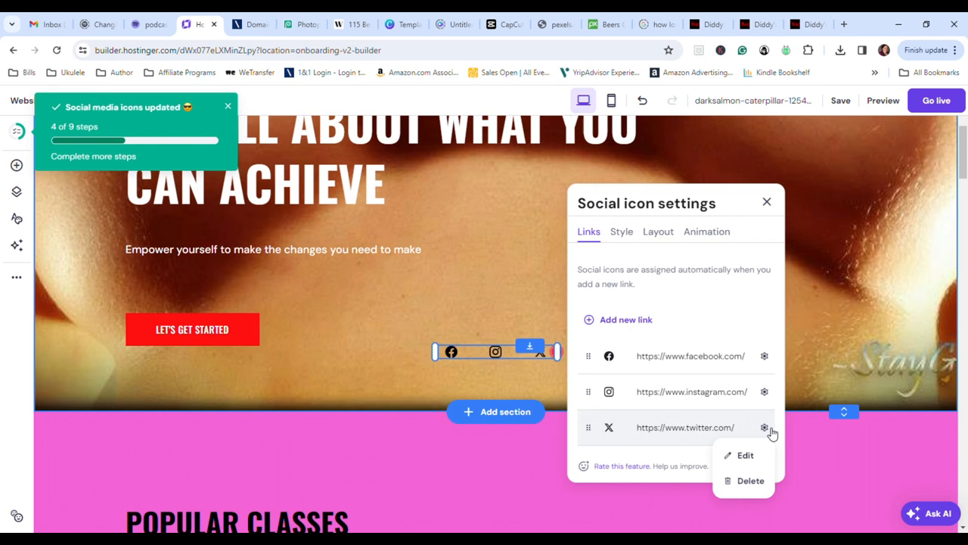
pyautogui.click(750, 481)
pyautogui.write('girlong')
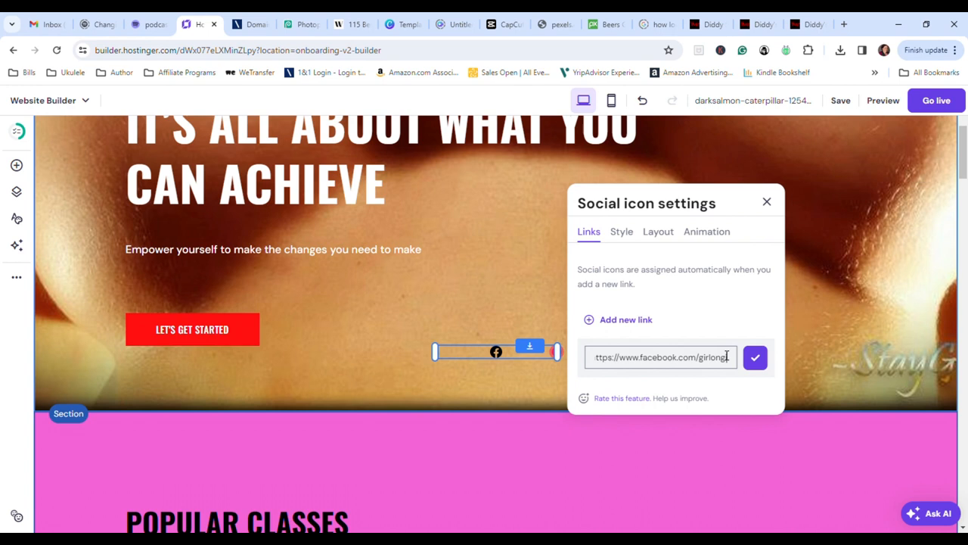
pyautogui.click(755, 357)
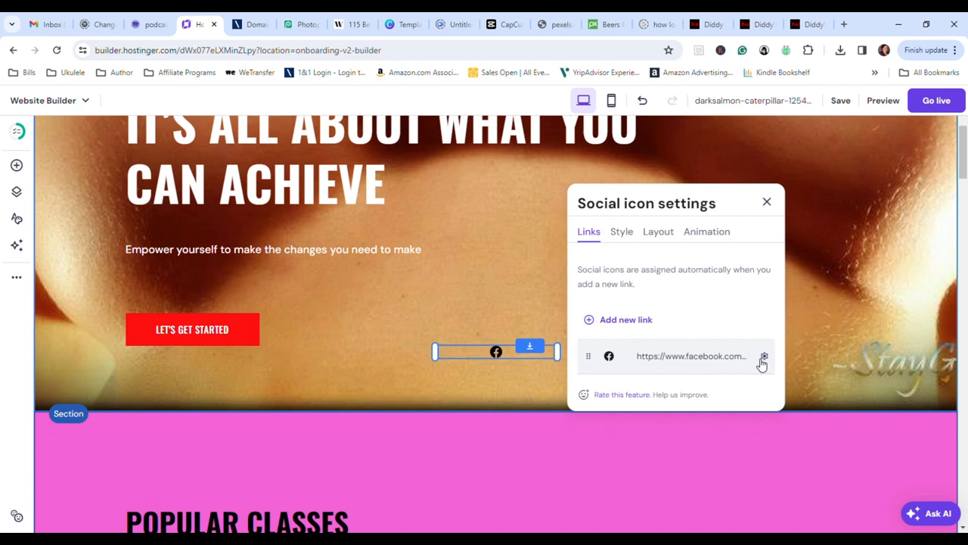
# In the icon Style options, enlarge the Facebook icon to 73 px and recolor it pink.
pyautogui.click(706, 230)
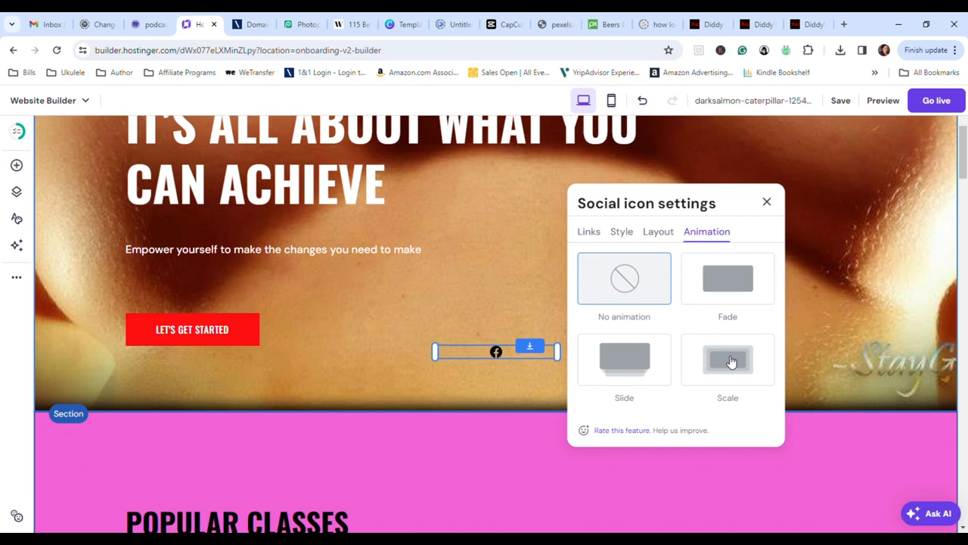
pyautogui.click(656, 231)
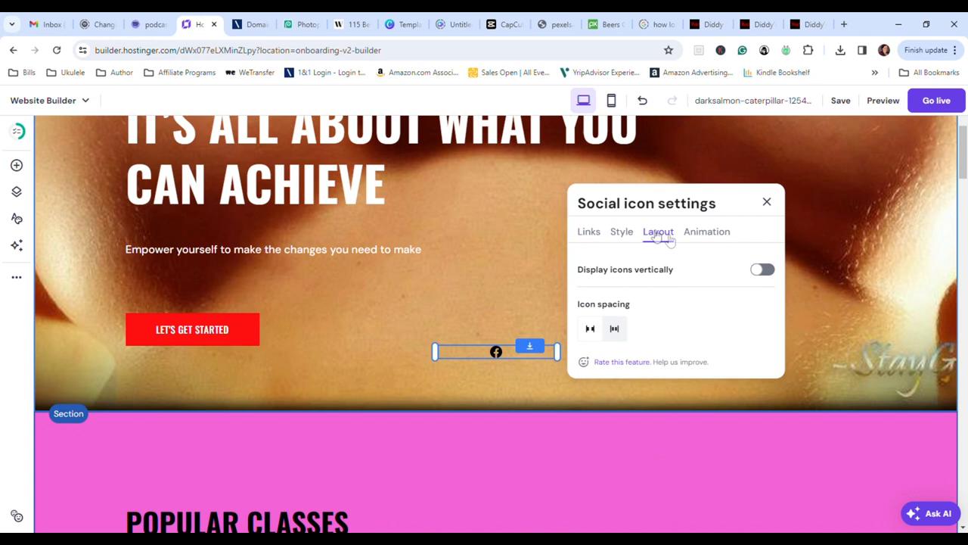
pyautogui.click(621, 230)
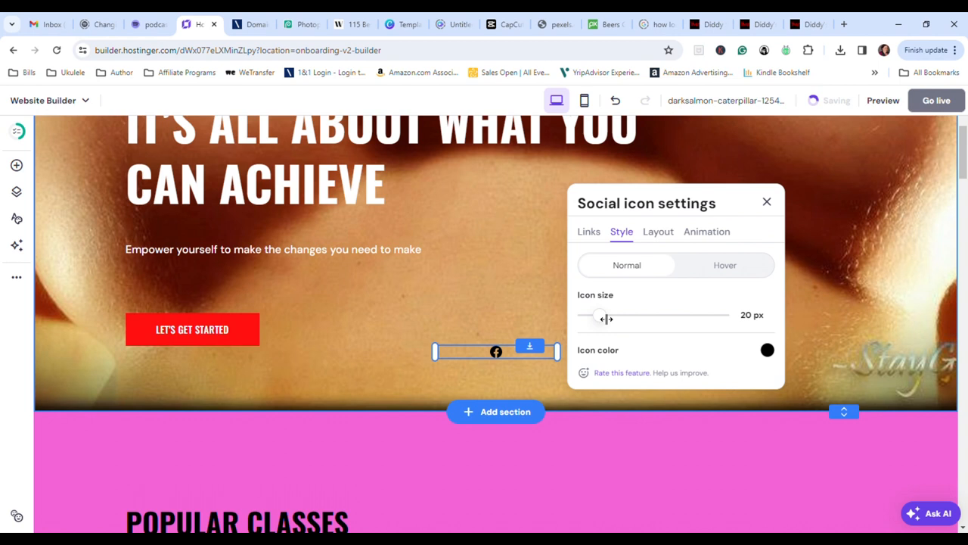
pyautogui.click(767, 350)
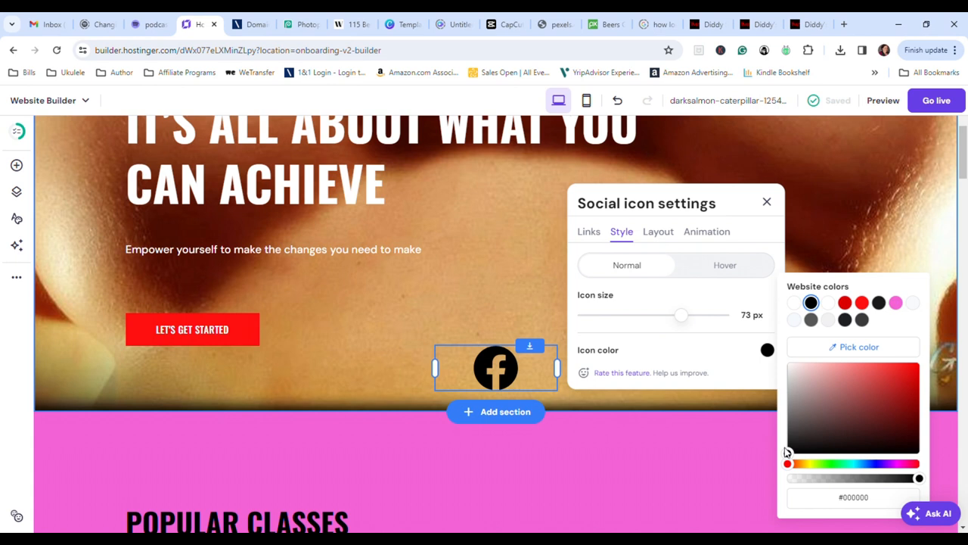
pyautogui.click(893, 370)
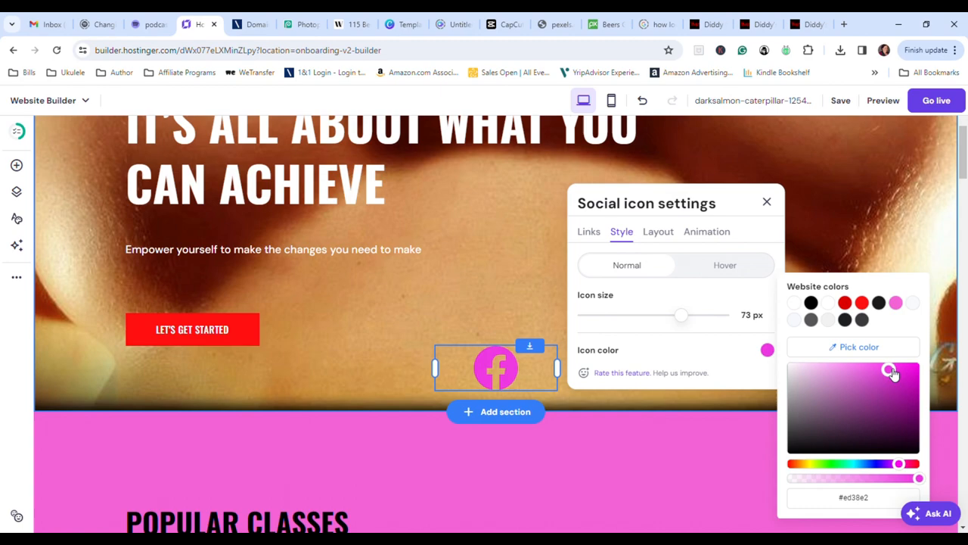